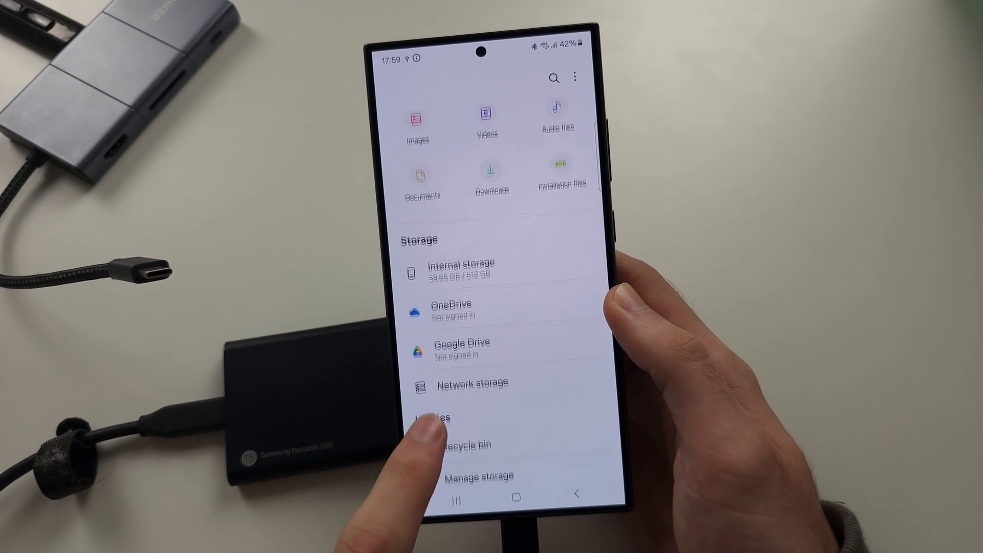
Browse into USB storage 1 from the Storage section to see its videos and JPG photos.
{"action": "scroll", "scroll_direction": "down", "scroll_amount": 3}
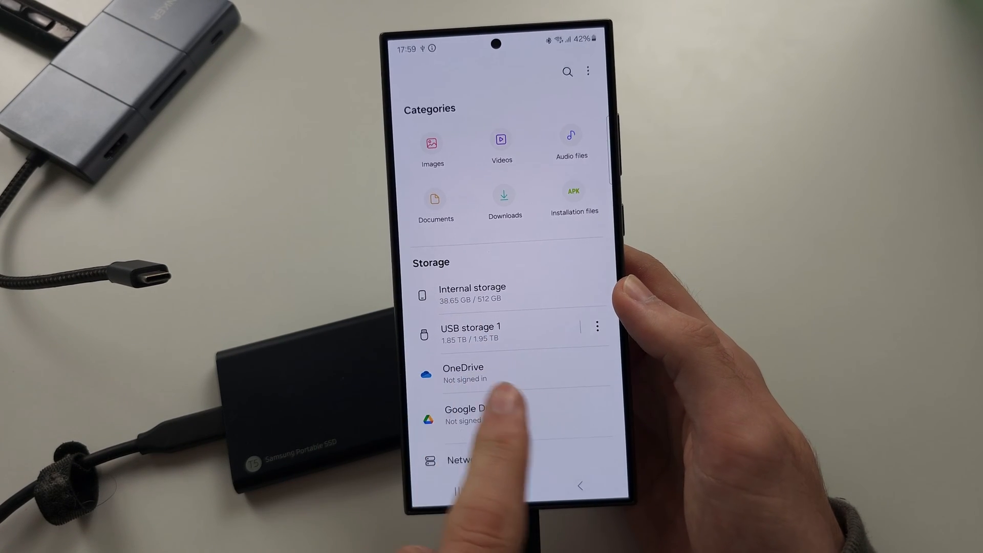
{"action": "left_click", "coordinate": [471, 327]}
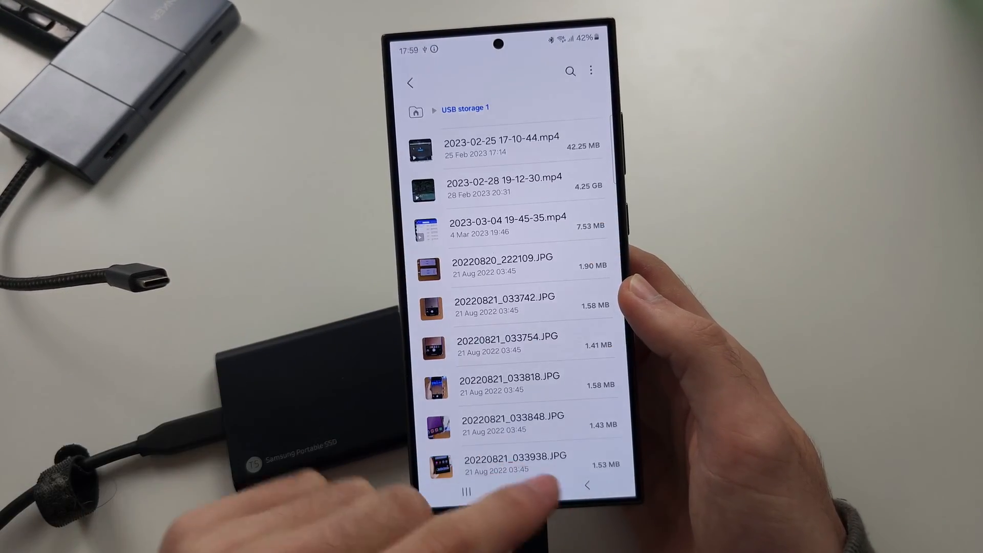
Unmount the 1.95 TB USB storage 1 so the 31.36 GB flash drive takes its place.
{"action": "left_click", "coordinate": [411, 82]}
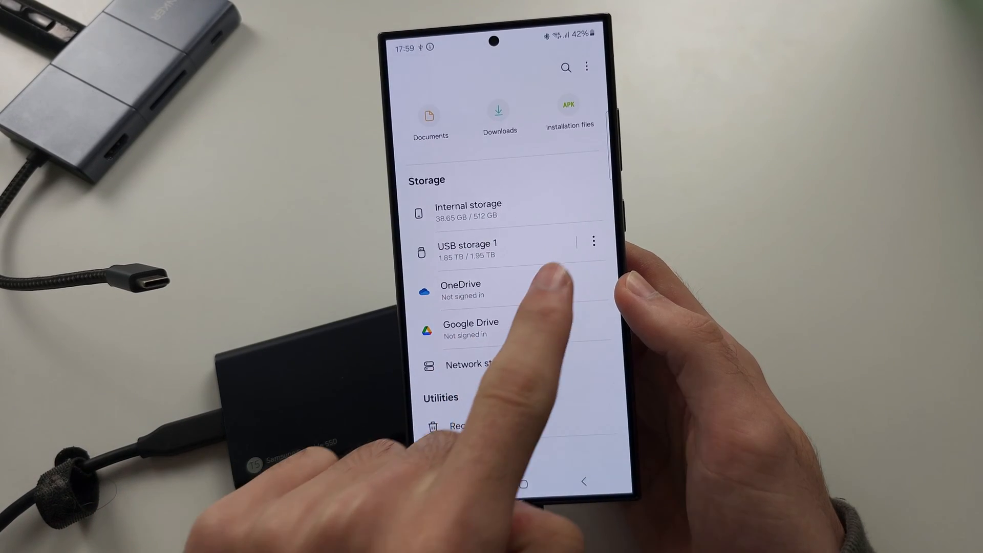
{"action": "left_click", "coordinate": [593, 240]}
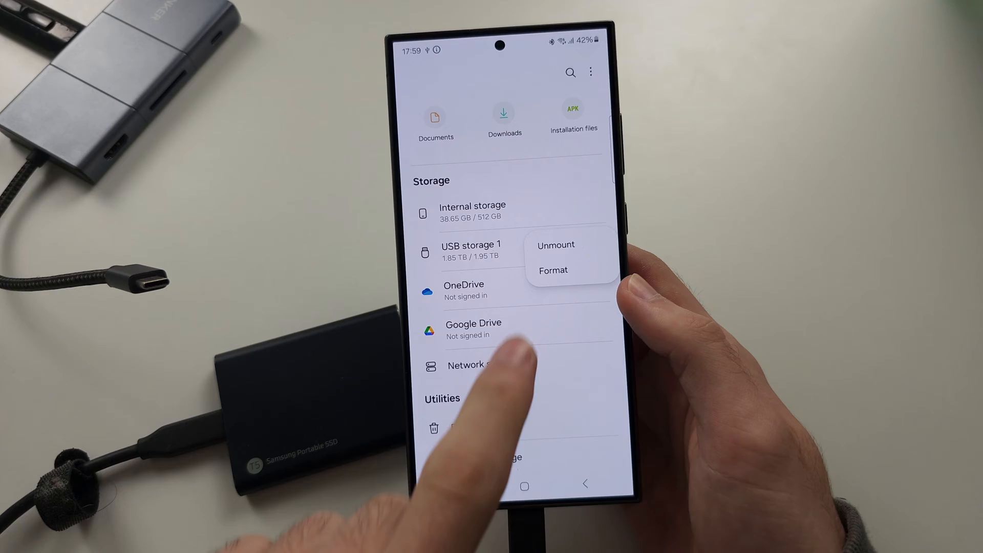
{"action": "left_click", "coordinate": [555, 245]}
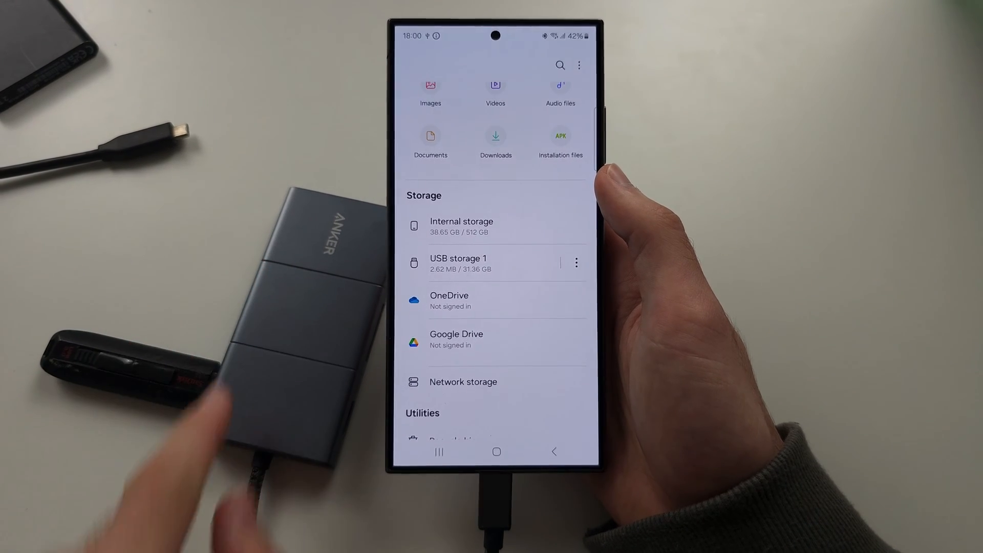
{"action": "left_click", "coordinate": [459, 258]}
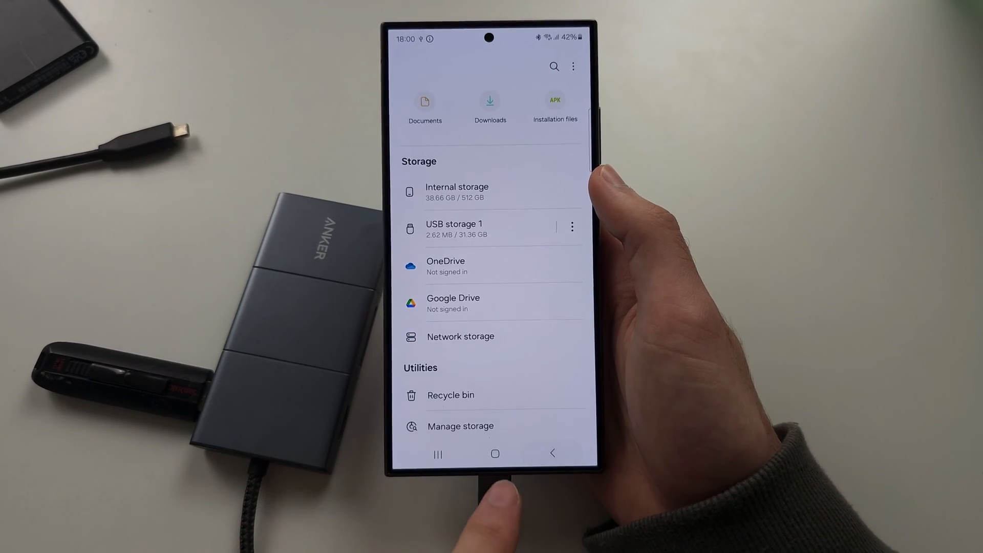
Leave My Files and switch the Camera into Pro Video mode.
{"action": "left_click", "coordinate": [495, 456]}
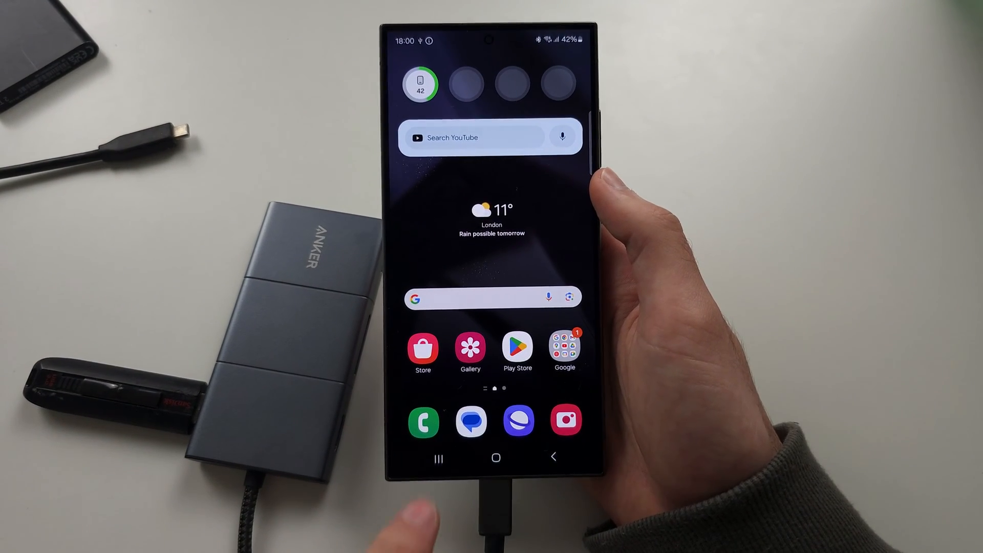
{"action": "left_click", "coordinate": [566, 420]}
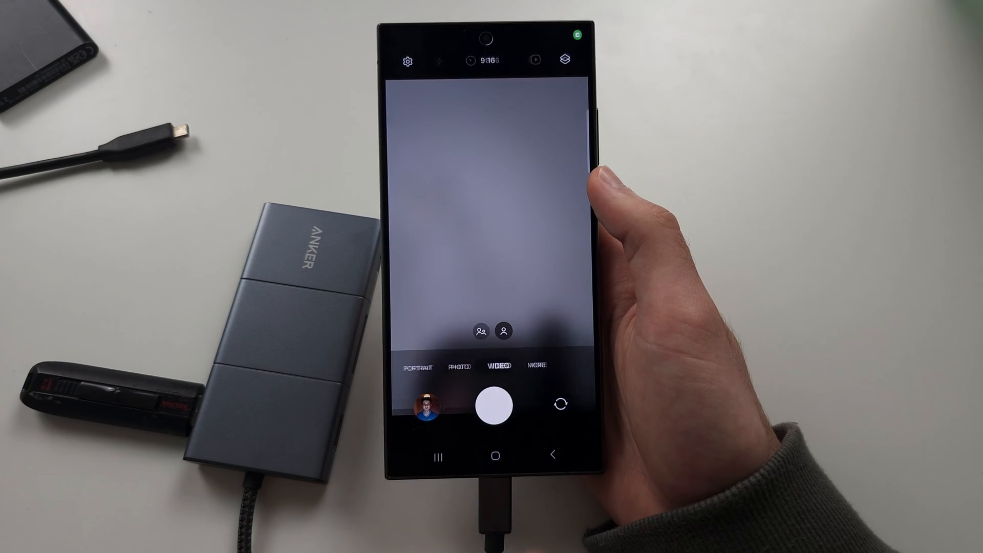
{"action": "left_click", "coordinate": [536, 365]}
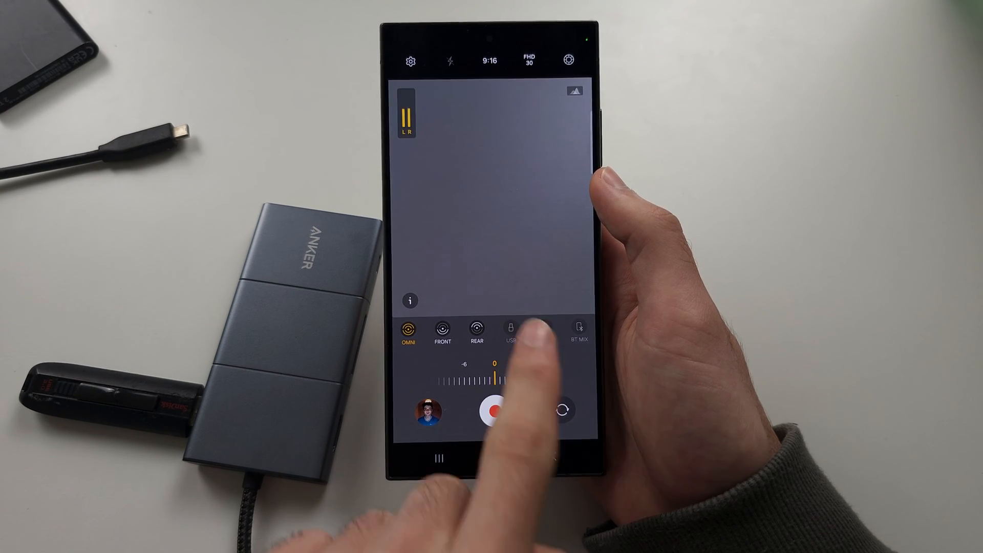
Choose USB as the Pro Video microphone source, then return to the home screen.
{"action": "left_click", "coordinate": [494, 410]}
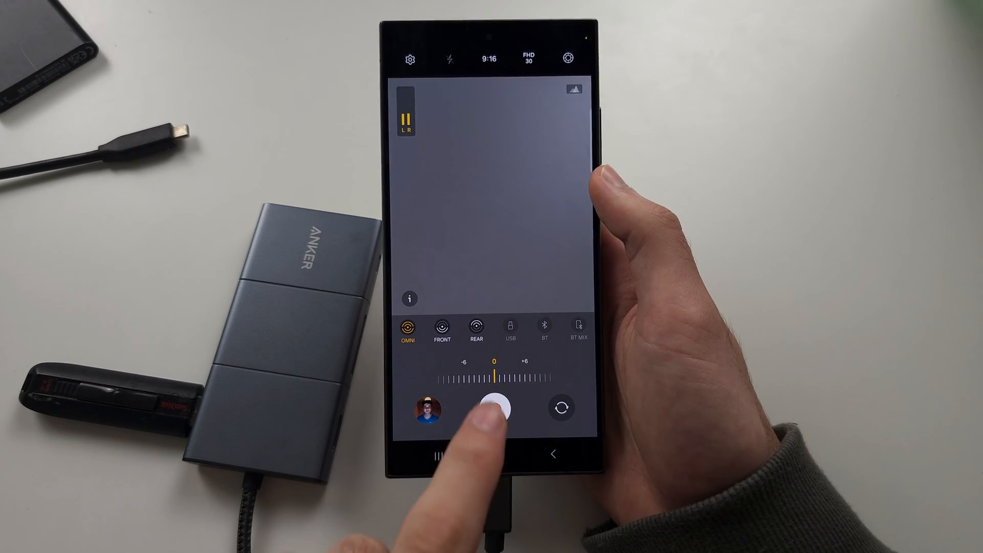
{"action": "left_click", "coordinate": [495, 408]}
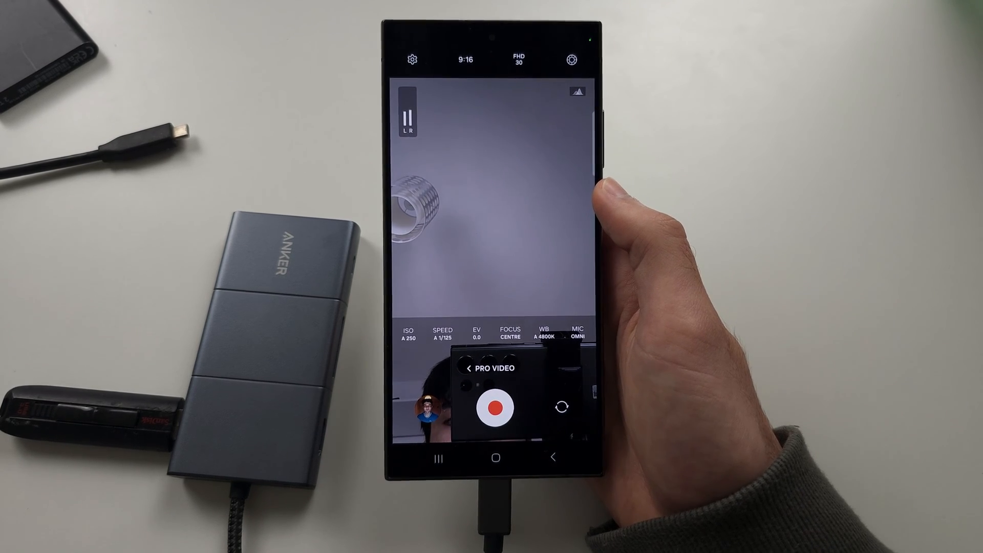
{"action": "left_click", "coordinate": [495, 457]}
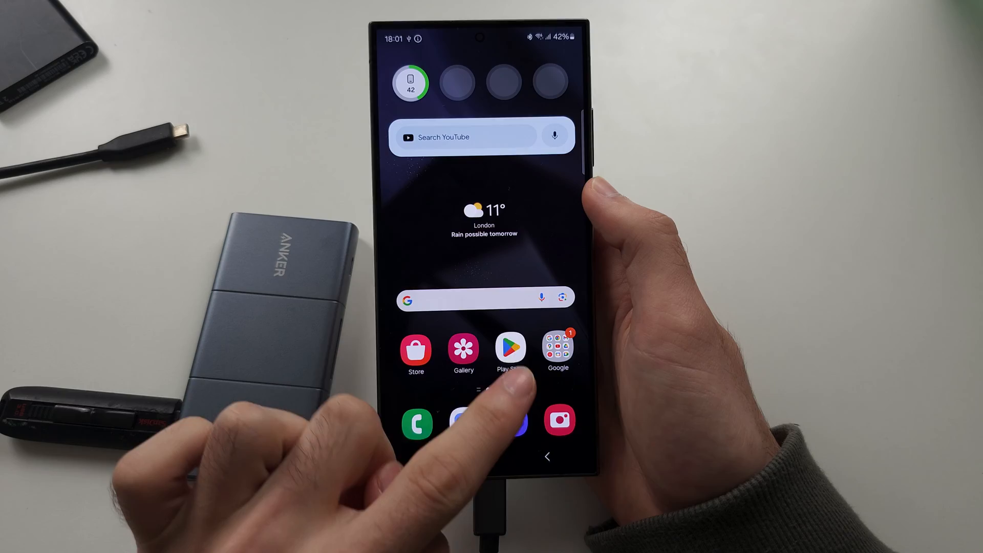
{"action": "left_click", "coordinate": [510, 347]}
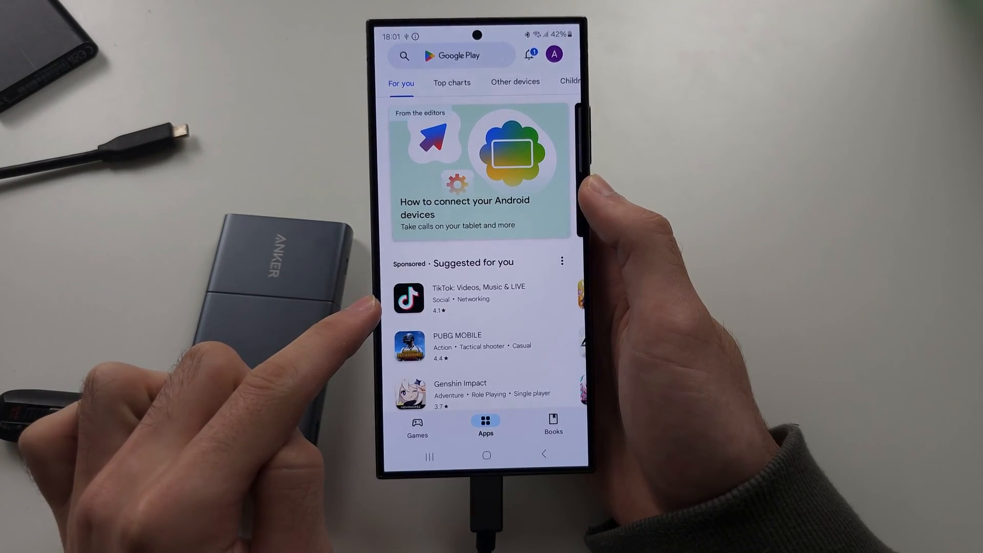
{"action": "left_click", "coordinate": [451, 57]}
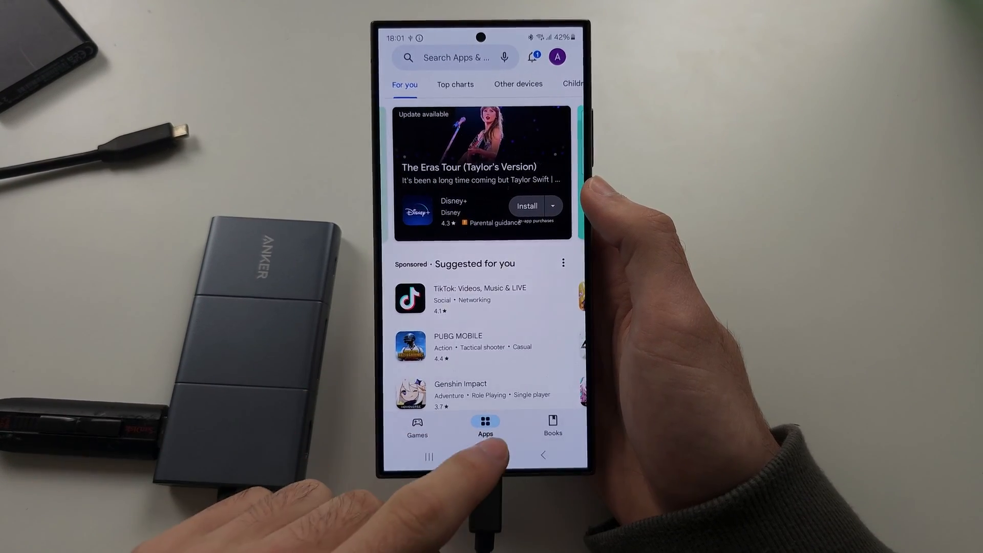
{"action": "left_click", "coordinate": [485, 455]}
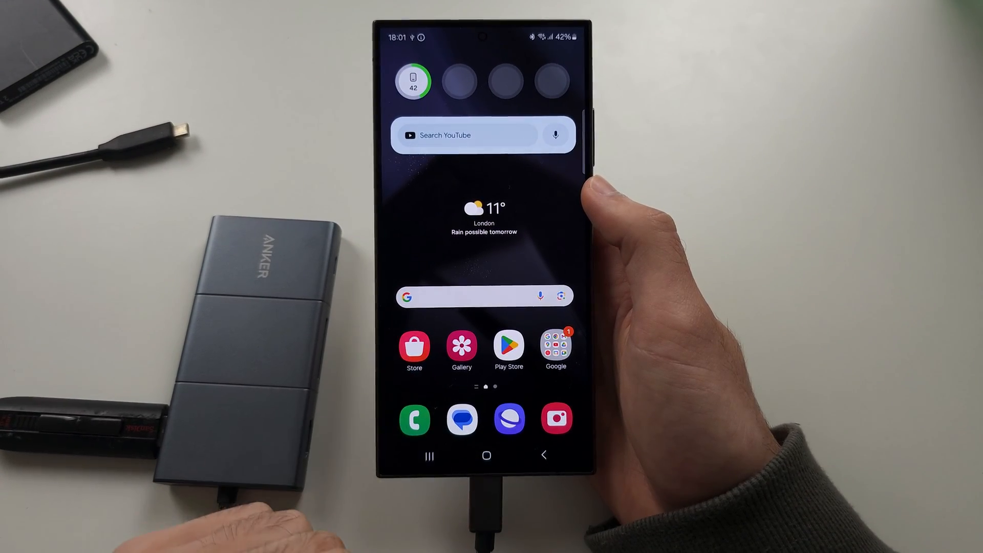